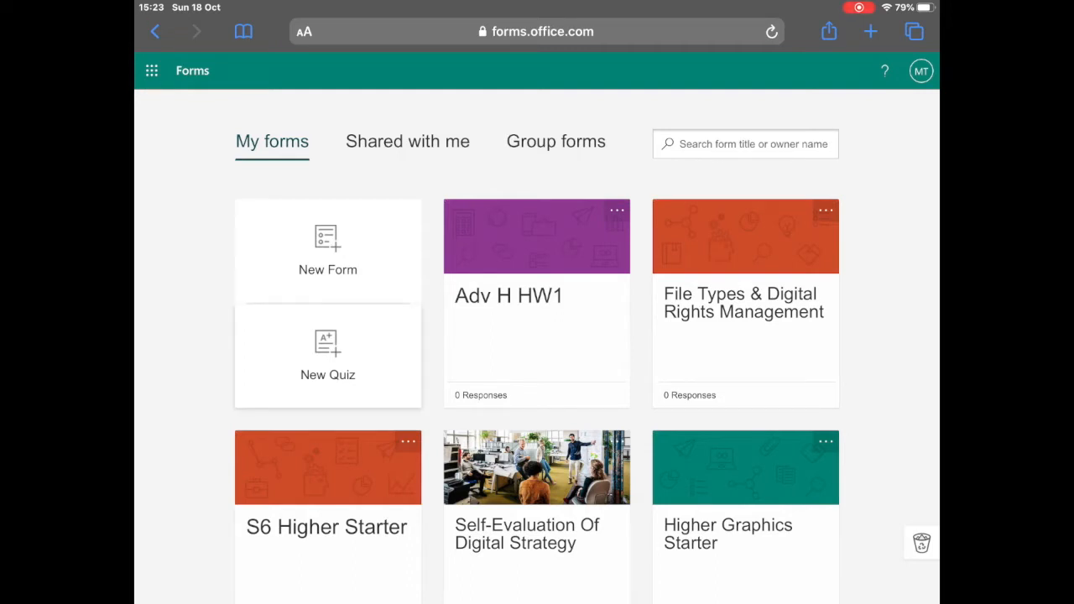
Create a new quiz and title it 'Test Quiz'.
{"action": "left_click", "coordinate": [328, 352]}
{"action": "type", "text": "Test"}
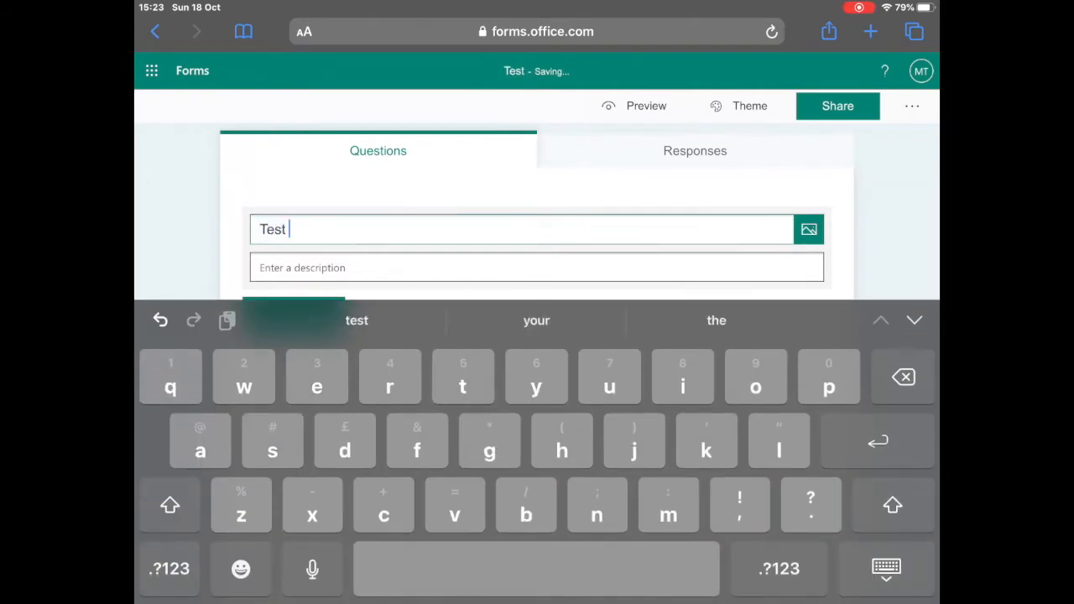
{"action": "type", "text": "Quiz"}
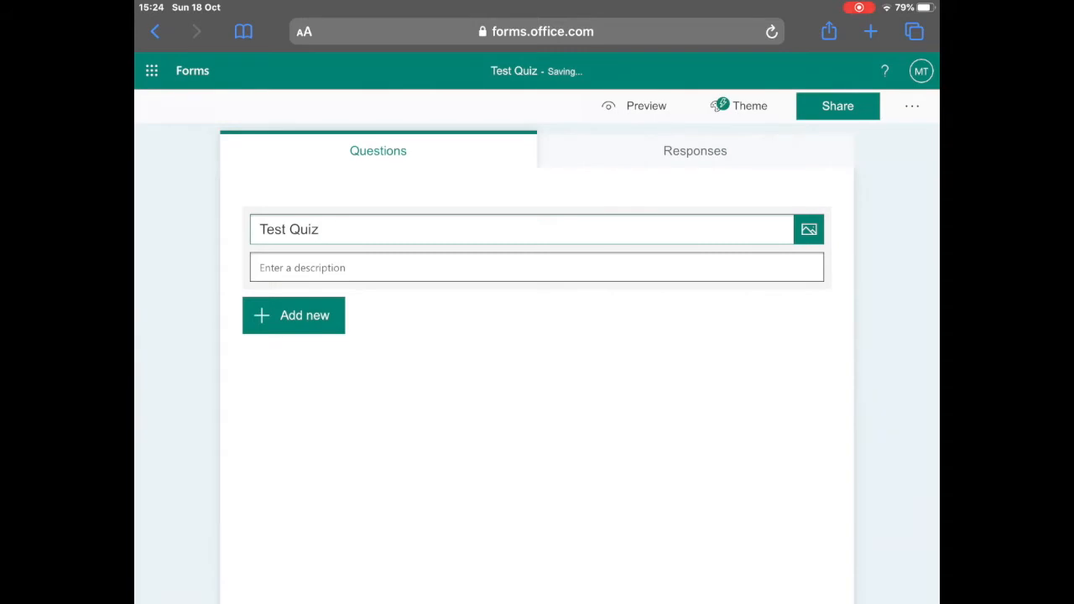
Add a choice question worth 2 points, with Option 4 and Option 2 marked correct.
{"action": "left_click", "coordinate": [293, 315]}
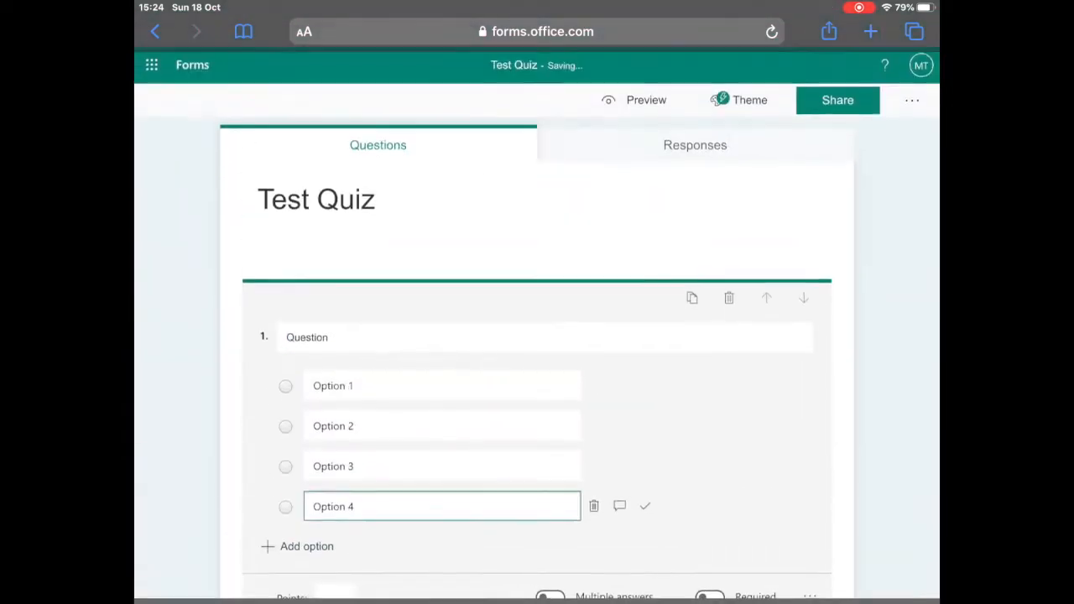
{"action": "scroll", "scroll_direction": "down", "scroll_amount": 3}
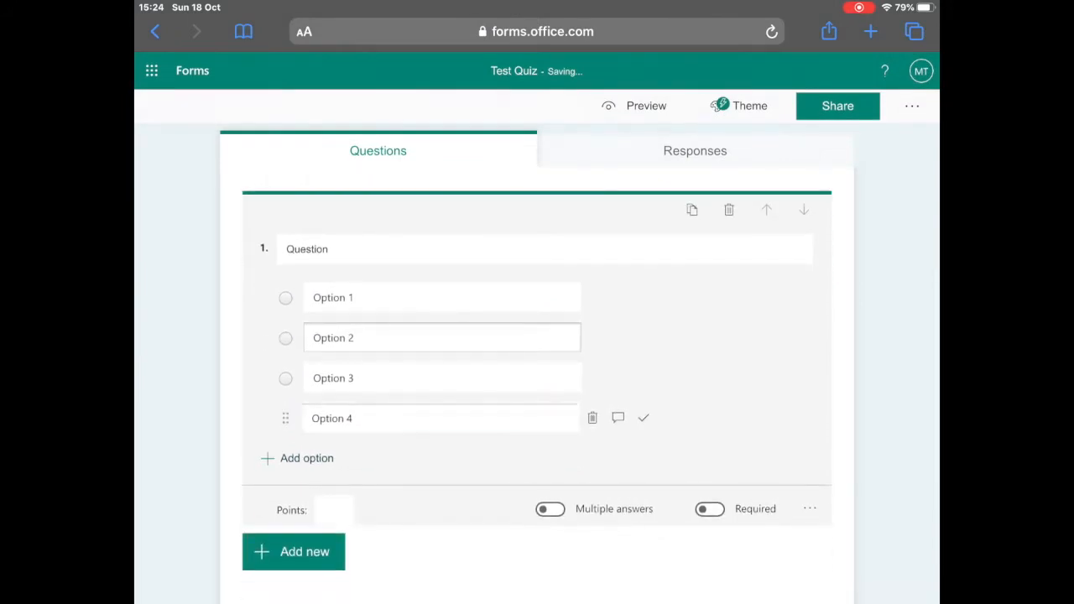
{"action": "left_click", "coordinate": [644, 417]}
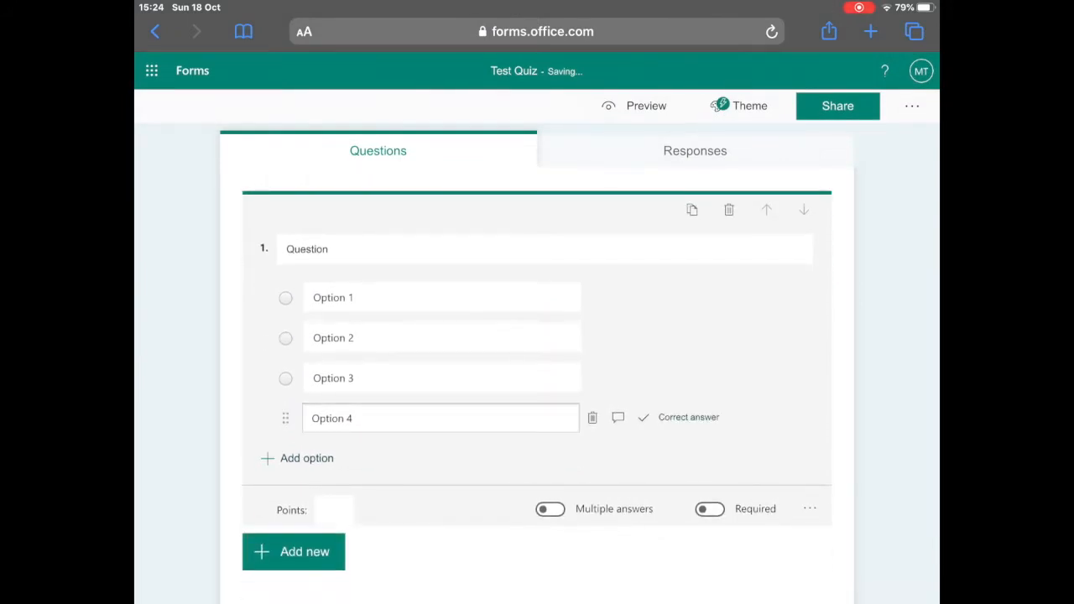
{"action": "left_click", "coordinate": [334, 509]}
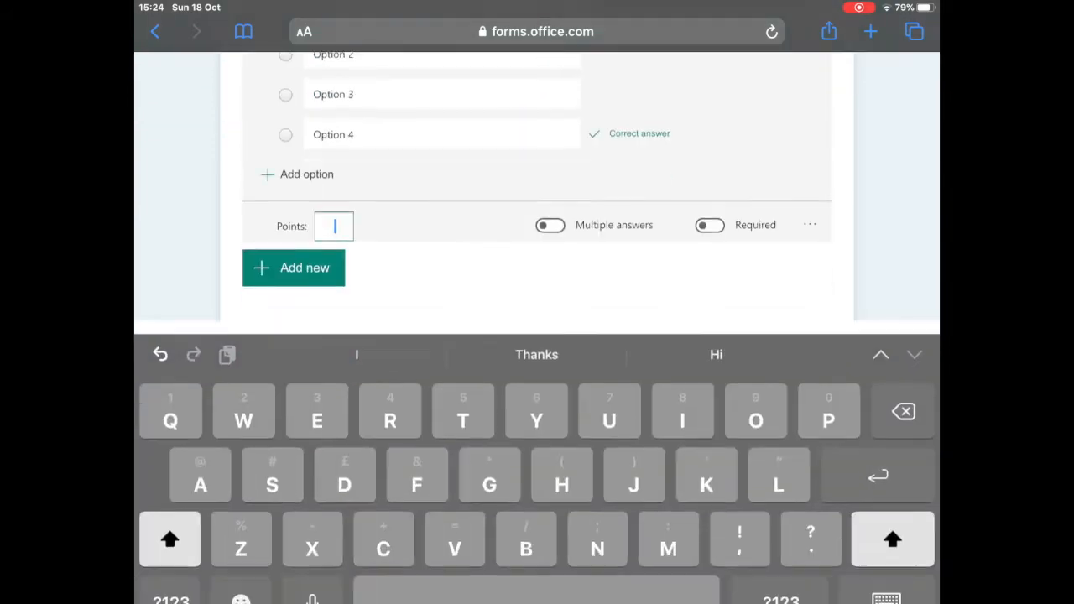
{"action": "type", "text": "2"}
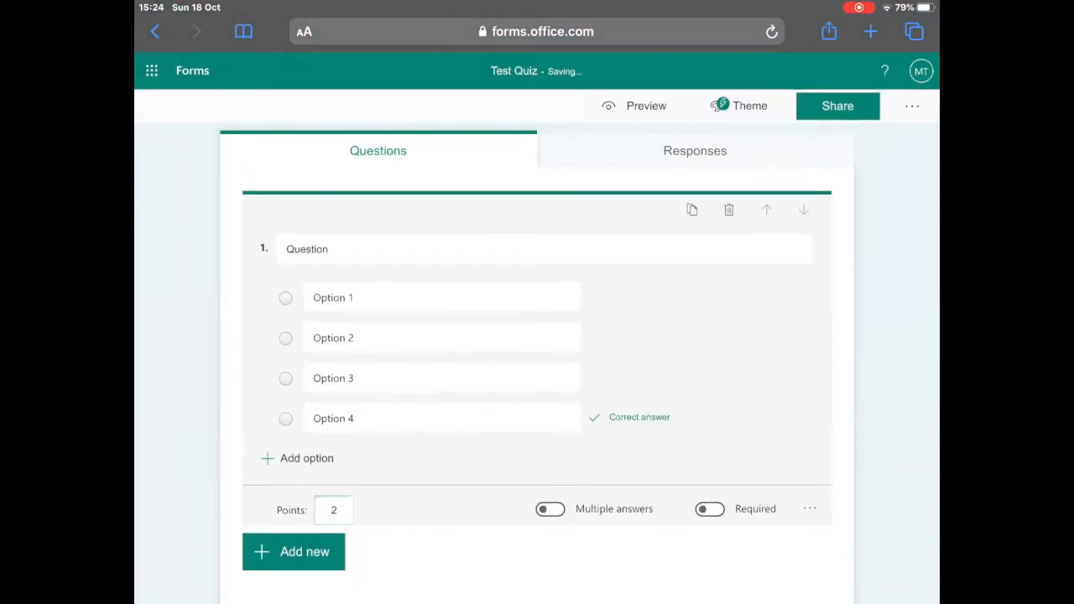
{"action": "left_click", "coordinate": [549, 508]}
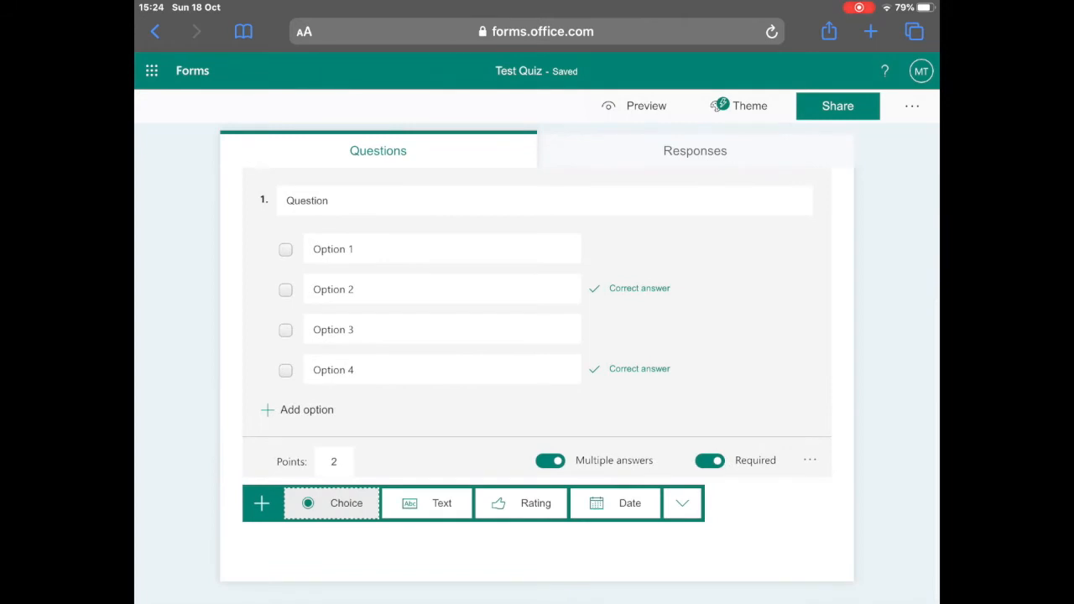
Add a second text-answer question, select its placeholder text, and bring up the media options.
{"action": "left_click", "coordinate": [442, 502]}
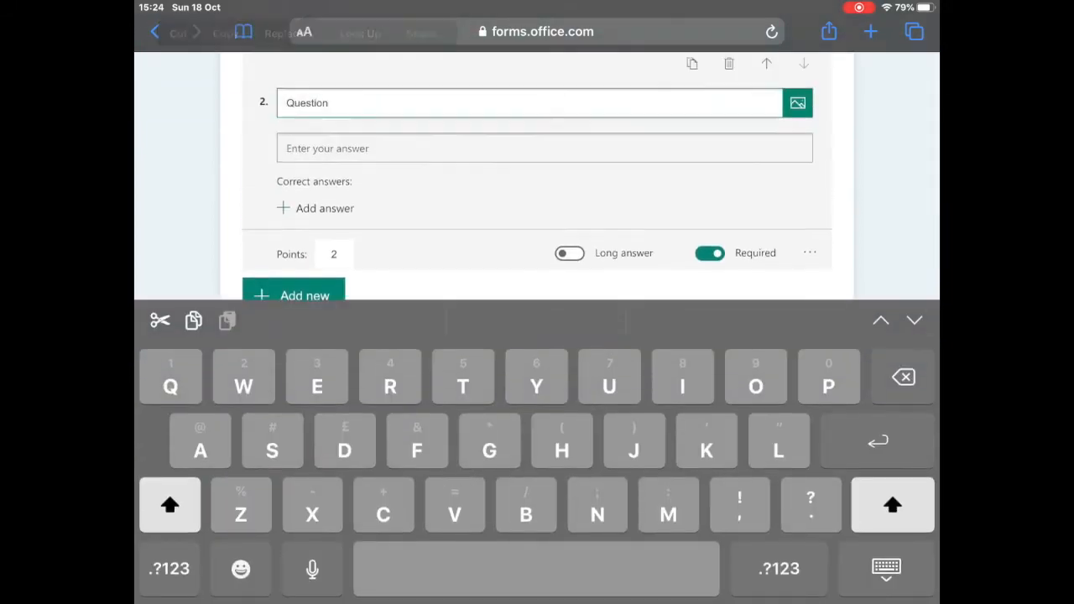
{"action": "double_click", "coordinate": [306, 102]}
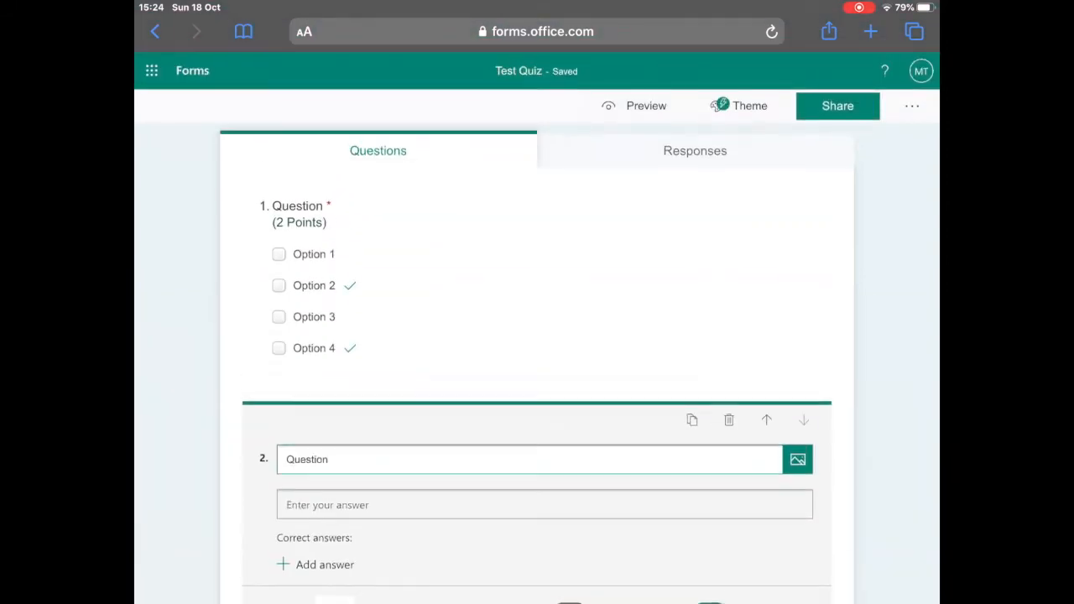
{"action": "left_click", "coordinate": [797, 459]}
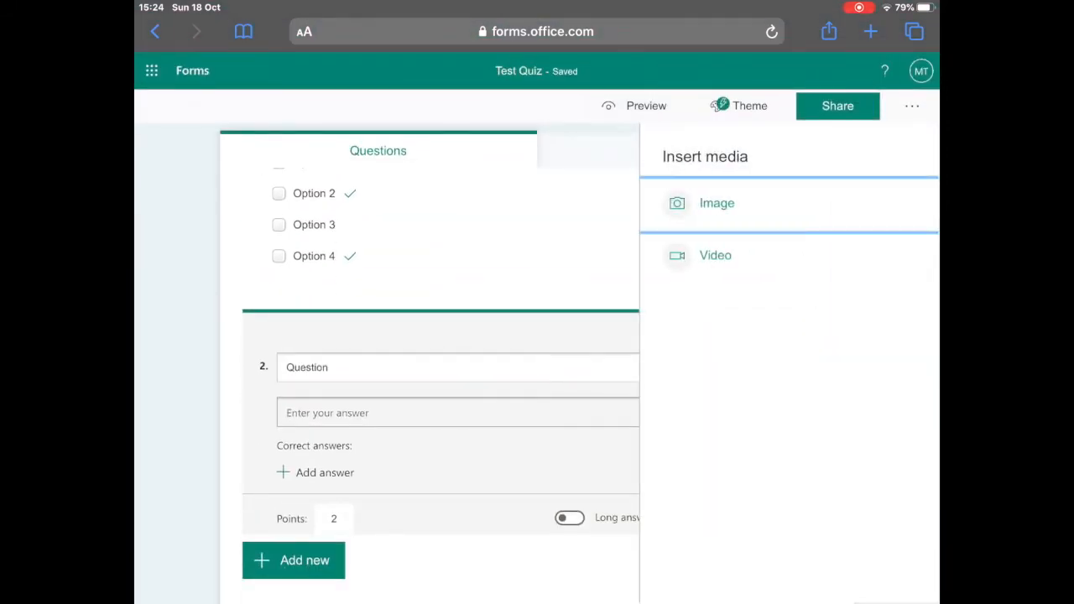
Browse the video and image upload sources, then cancel without adding media.
{"action": "left_click", "coordinate": [715, 255]}
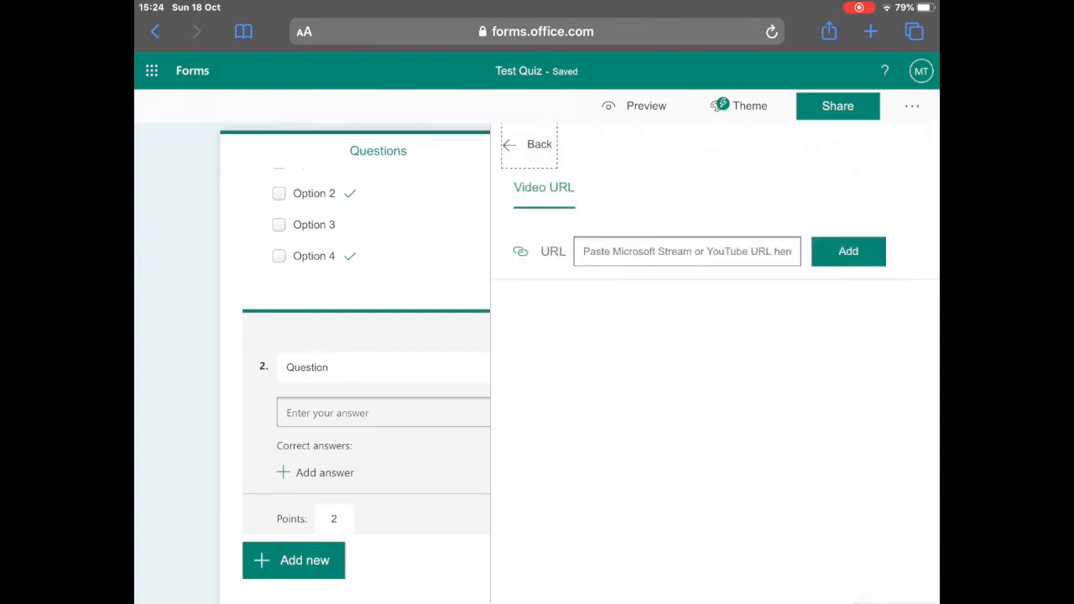
{"action": "left_click", "coordinate": [528, 143]}
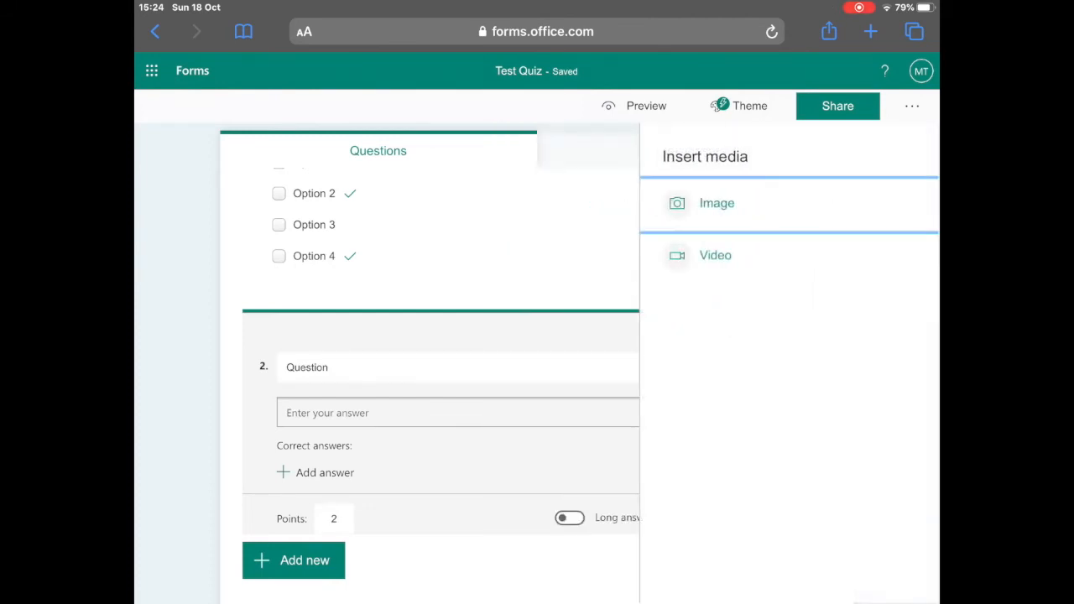
{"action": "left_click", "coordinate": [717, 203]}
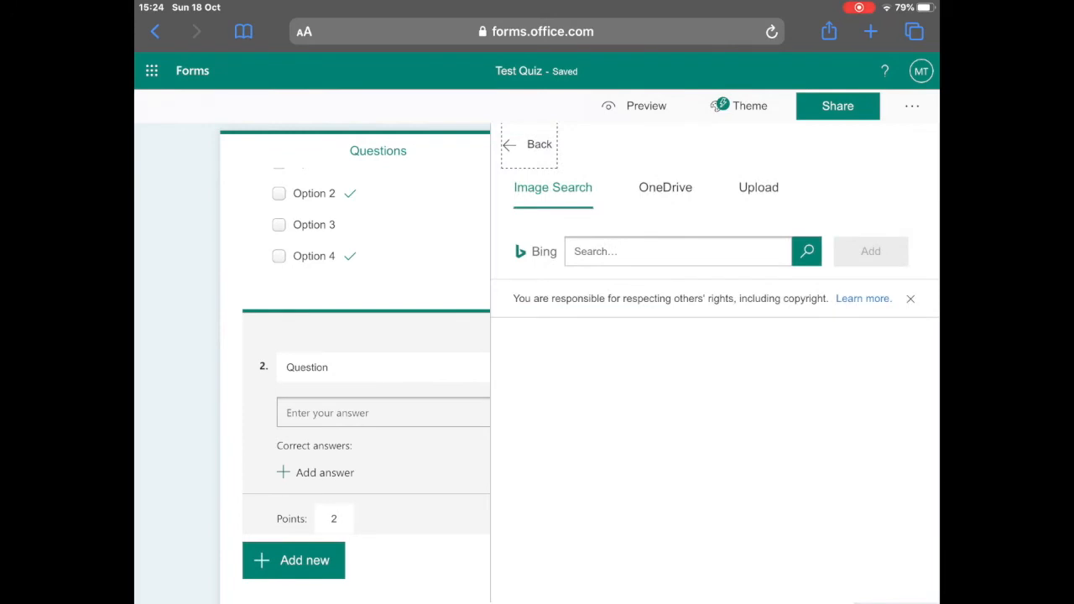
{"action": "left_click", "coordinate": [665, 187]}
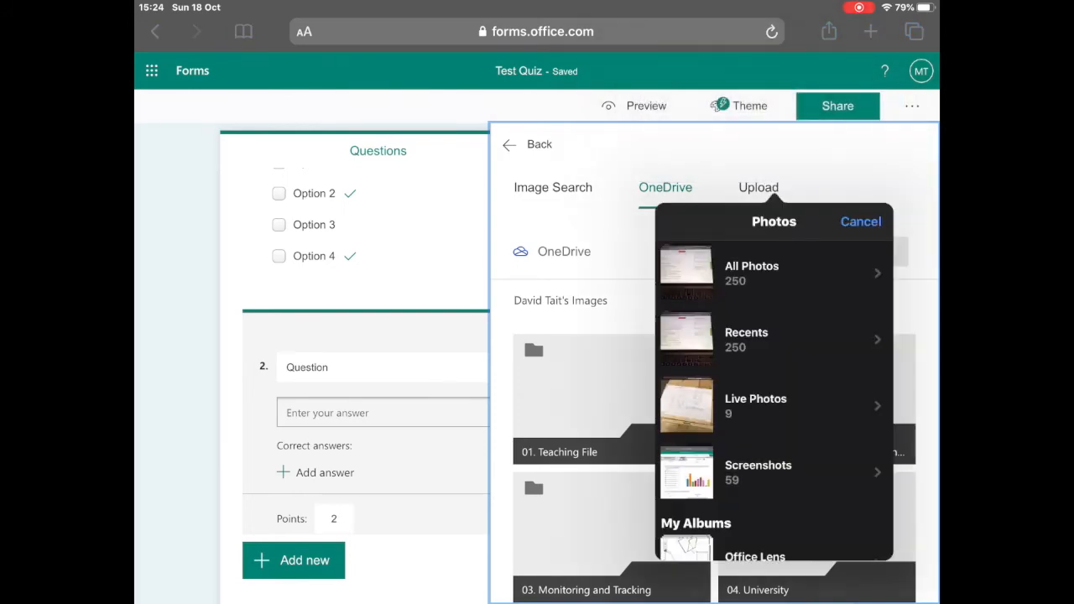
{"action": "left_click", "coordinate": [751, 272]}
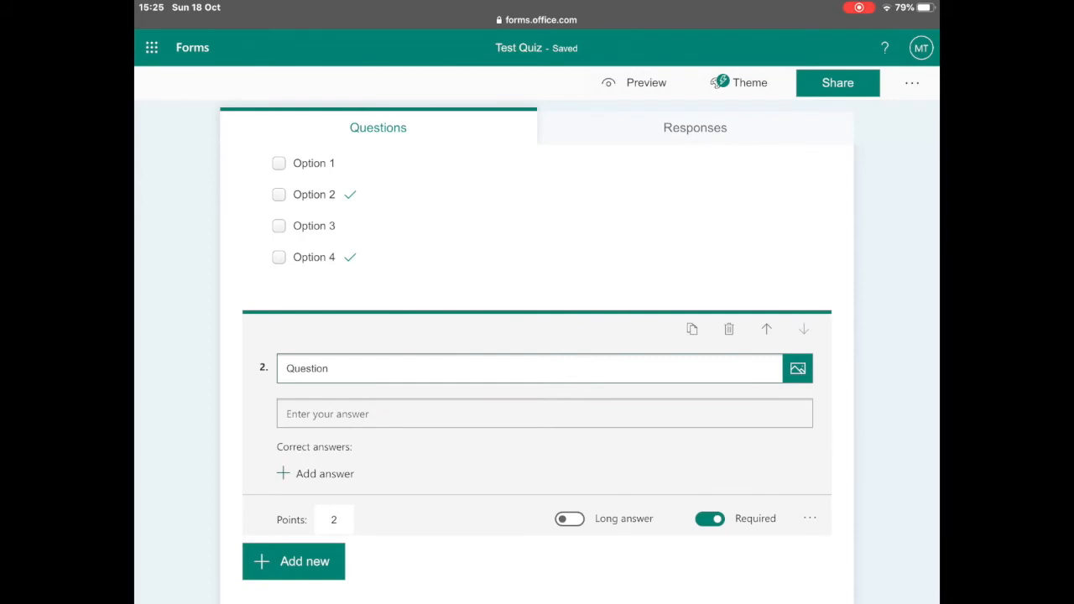
Make question 2 a long-answer question, then preview the quiz and return to editing.
{"action": "left_click", "coordinate": [324, 473]}
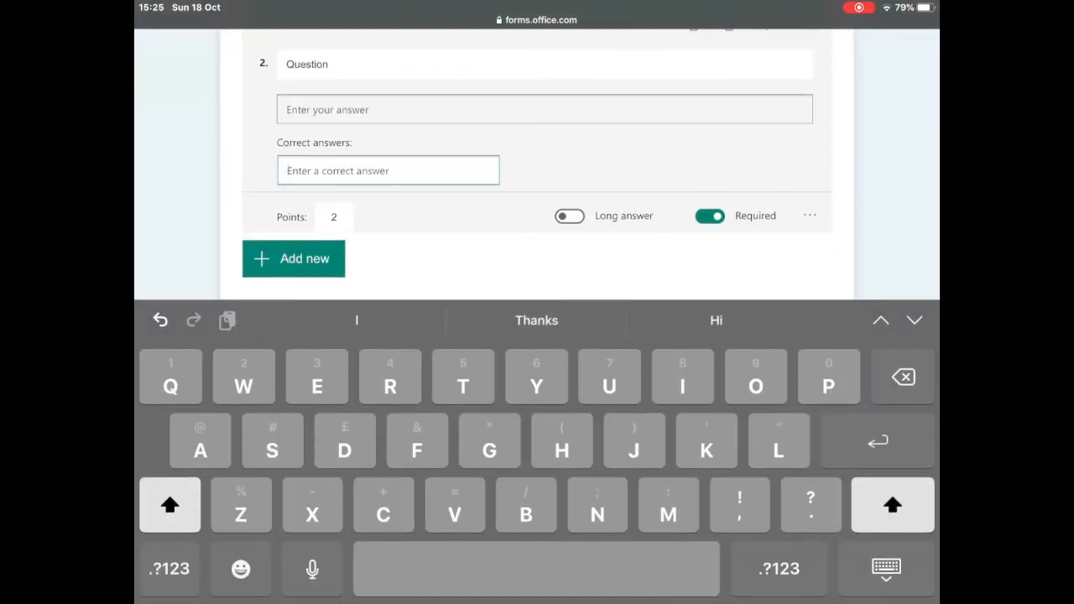
{"action": "type", "text": "T"}
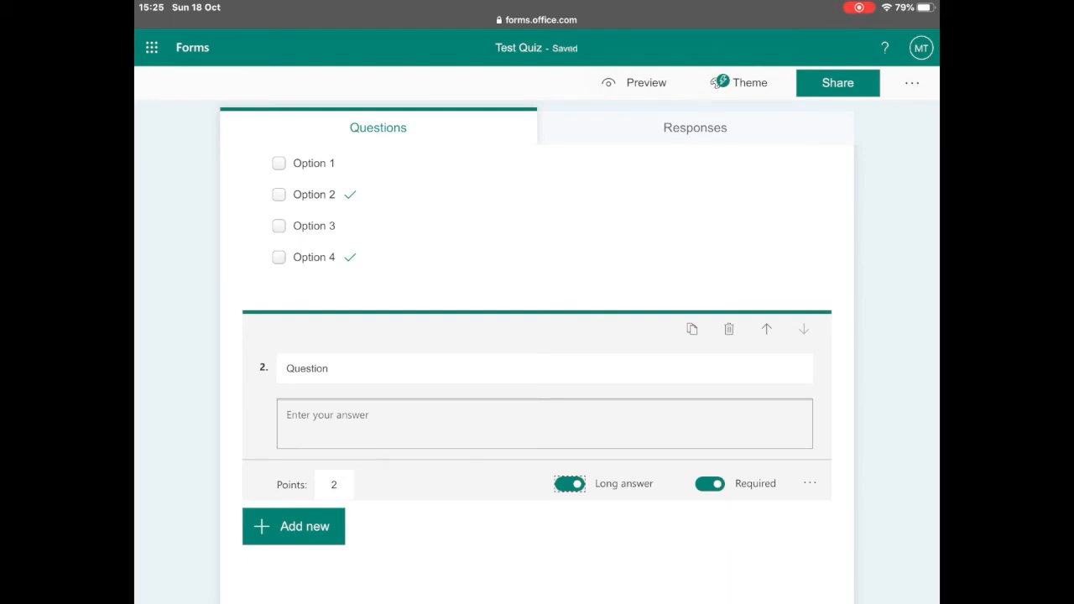
{"action": "left_click", "coordinate": [647, 82]}
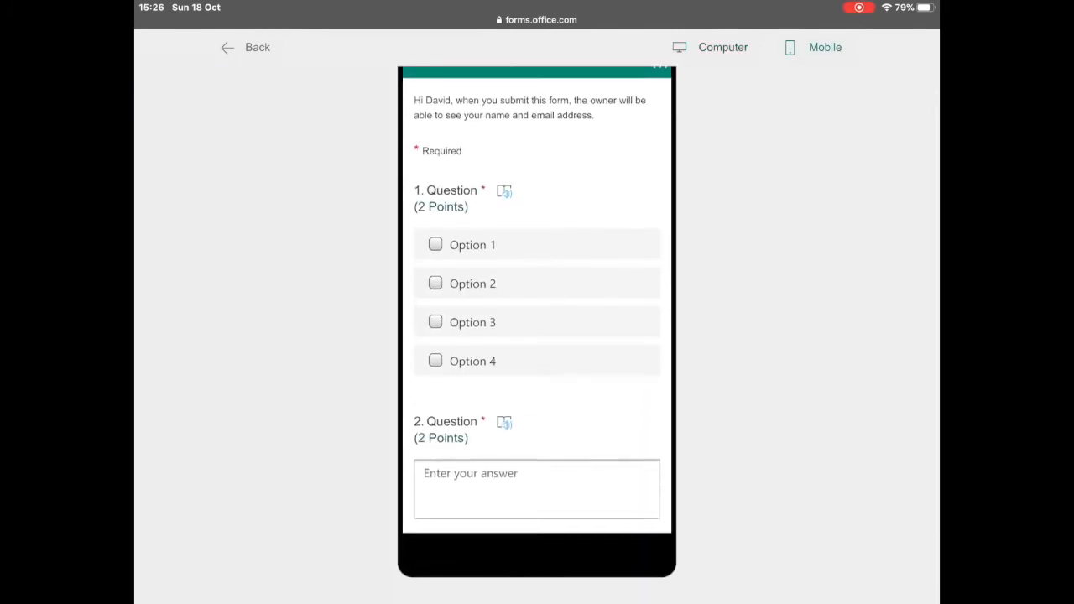
{"action": "scroll", "scroll_direction": "down", "scroll_amount": 3}
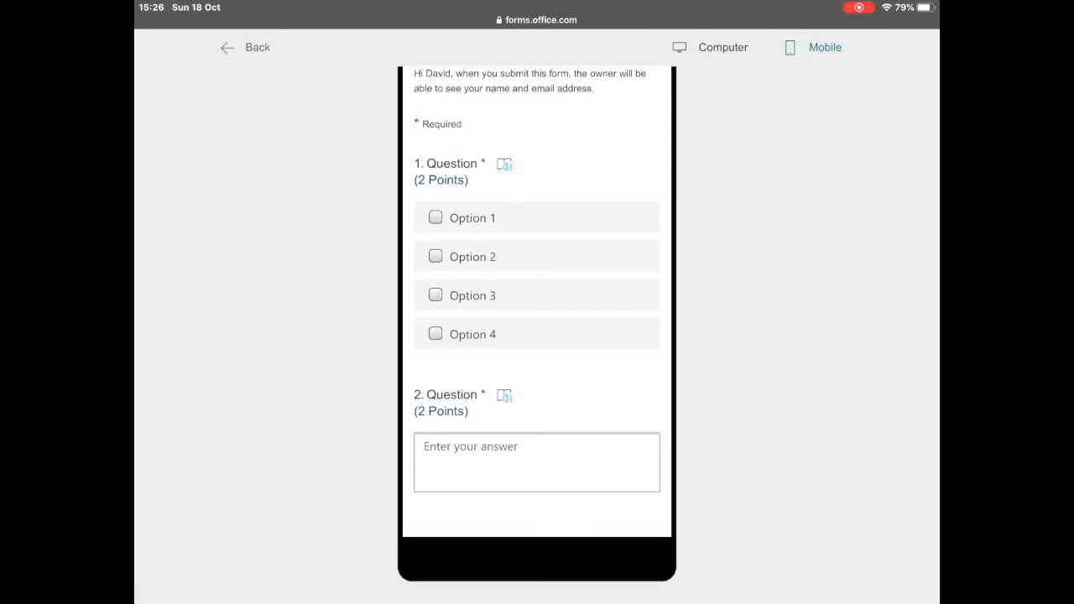
{"action": "left_click", "coordinate": [246, 47]}
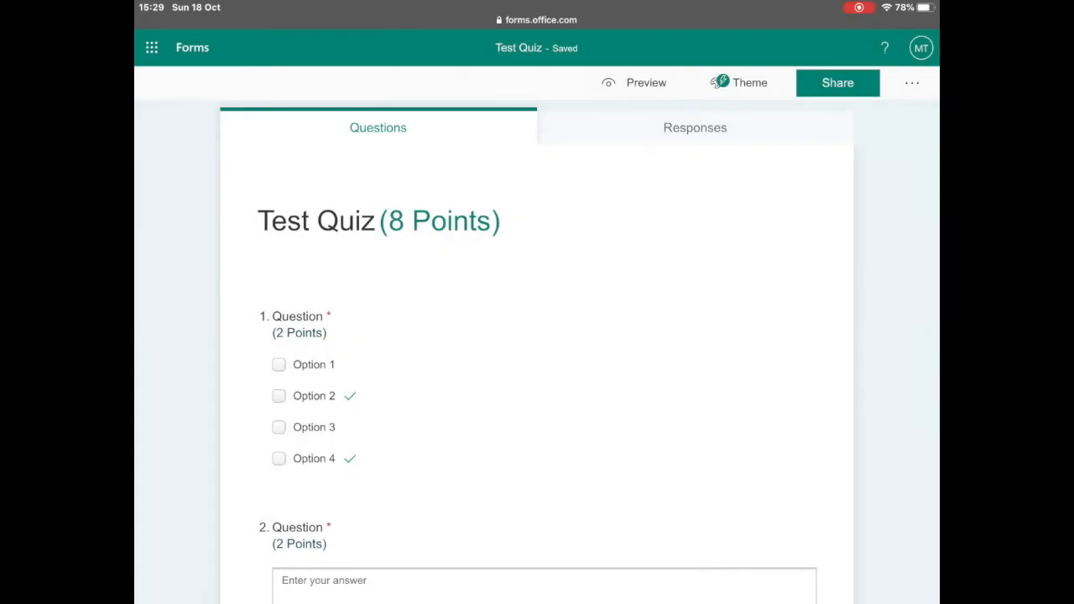
Browse the theme ideas and apply the Dark orange colour swatch.
{"action": "left_click", "coordinate": [740, 82]}
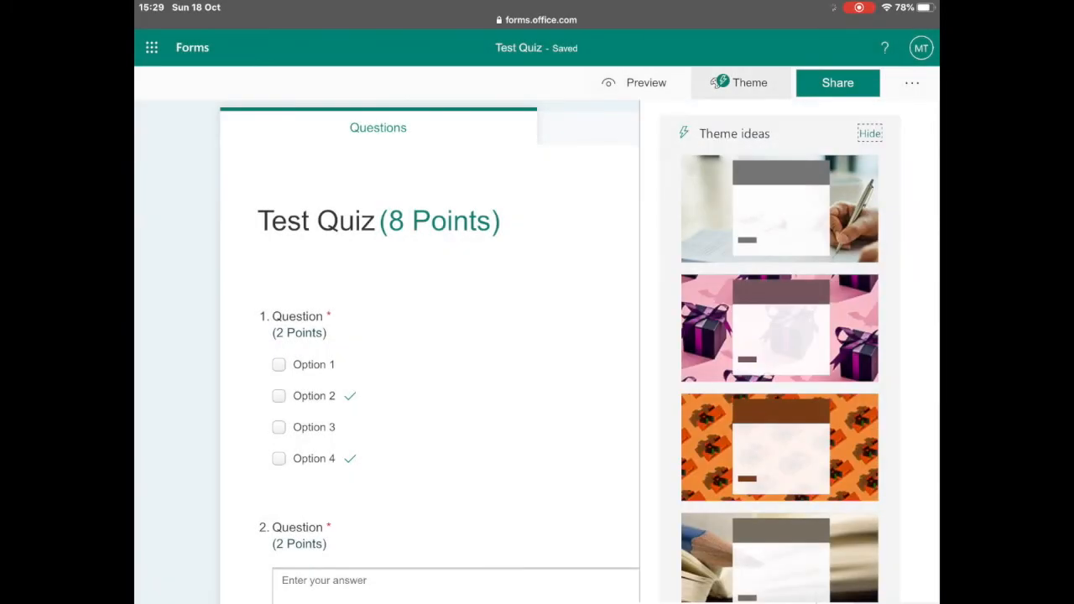
{"action": "scroll", "scroll_direction": "down", "scroll_amount": 3}
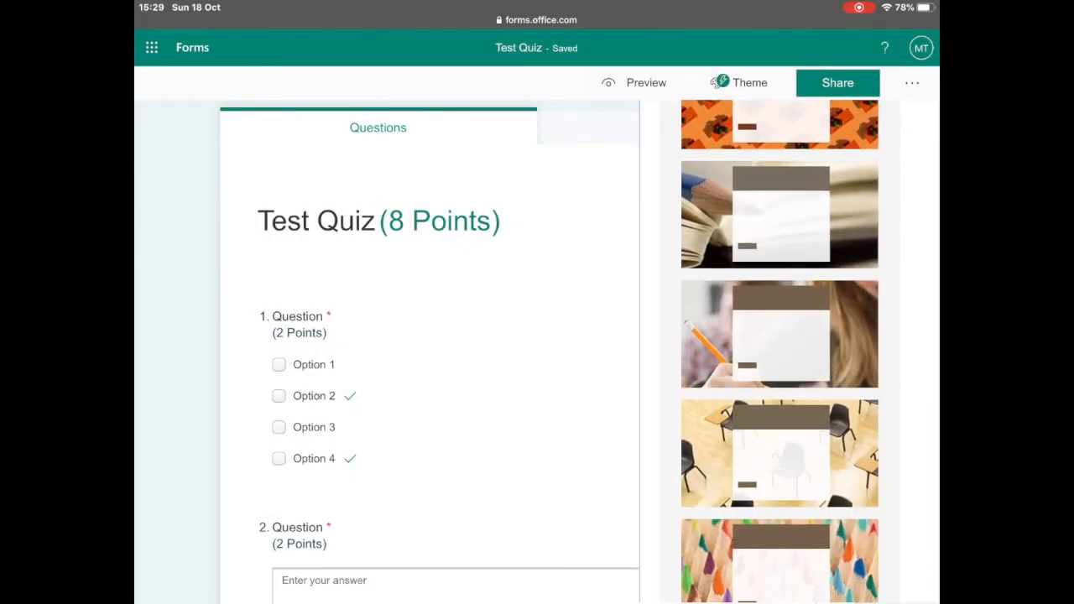
{"action": "scroll", "scroll_direction": "down", "scroll_amount": 3}
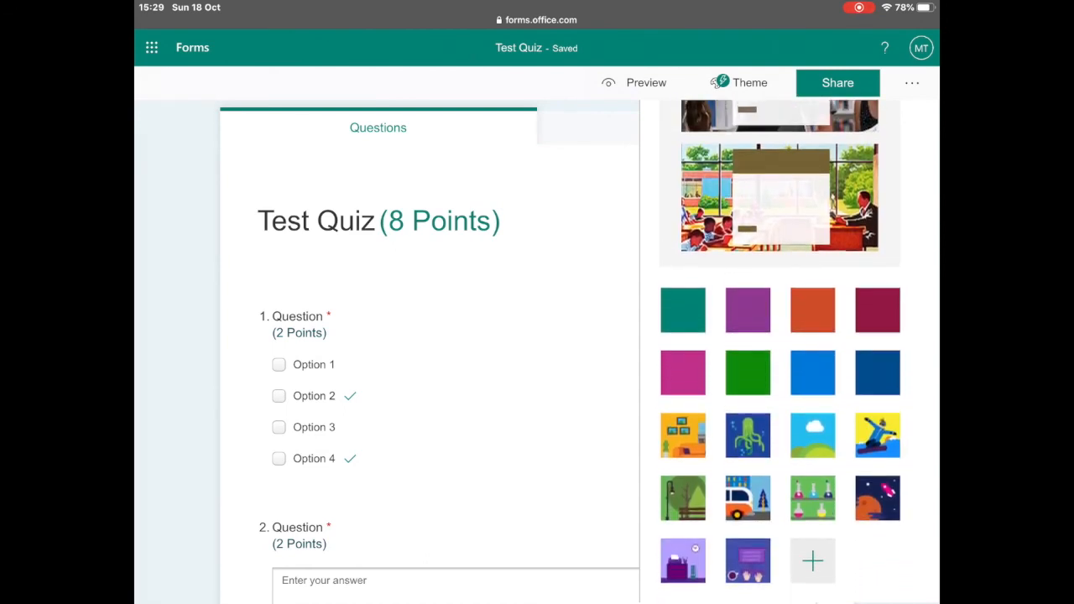
{"action": "left_click", "coordinate": [812, 310]}
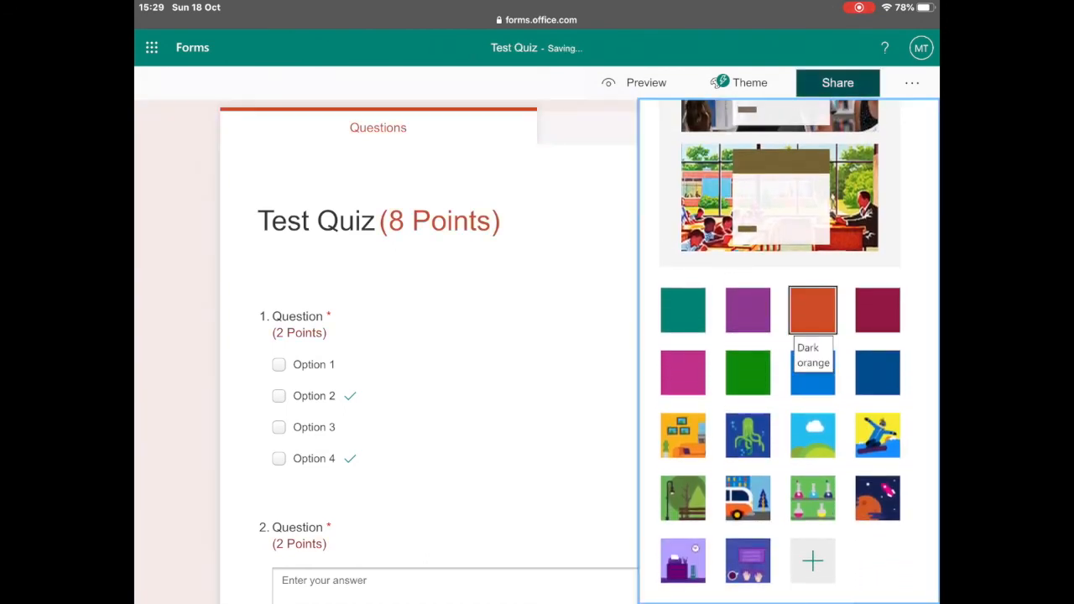